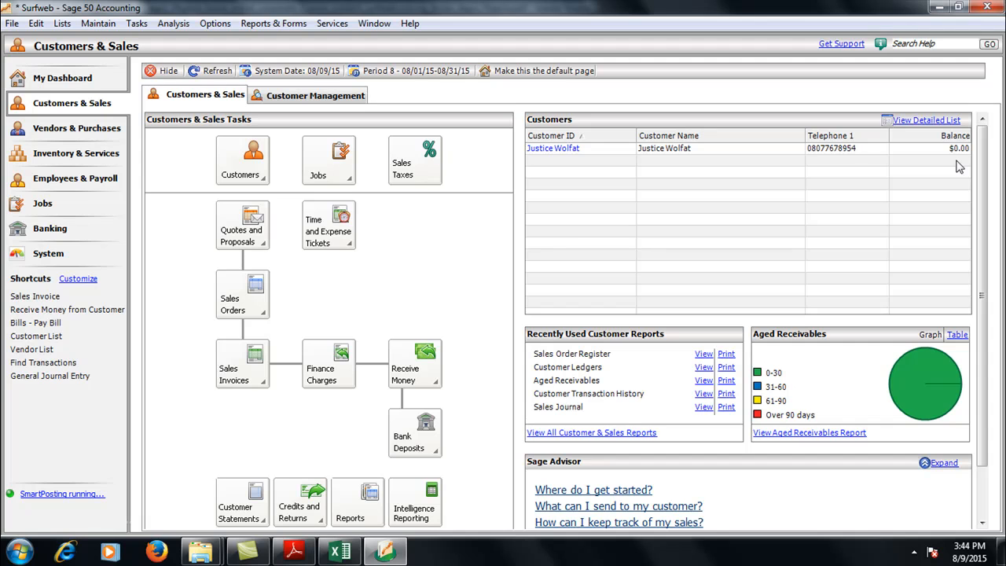
{"action": "mouse_move", "coordinate": [574, 359]}
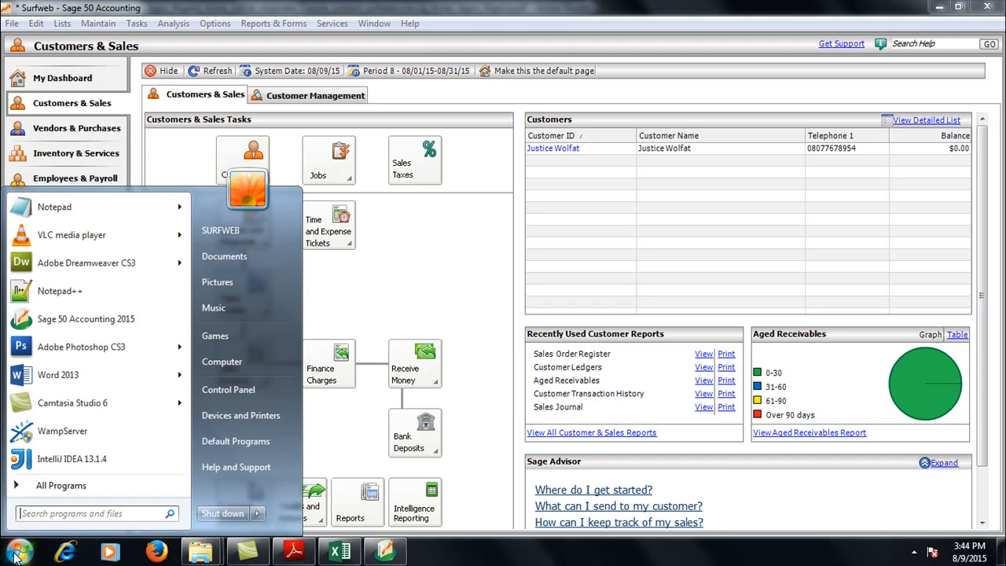
{"action": "mouse_move", "coordinate": [221, 361]}
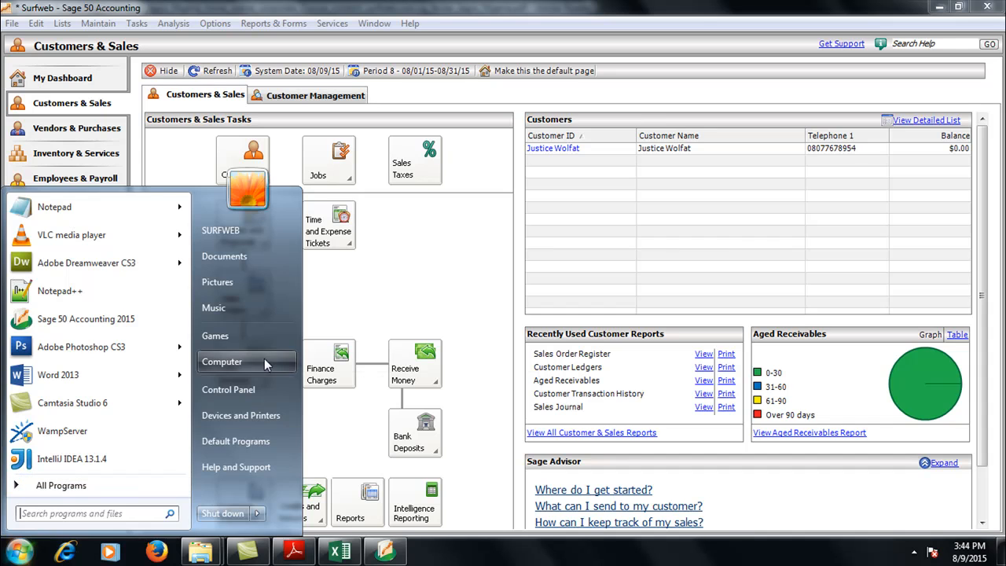
Open Control Panel's Clock, Language, and Region, then the Region and Language format settings.
{"action": "left_click", "coordinate": [227, 388]}
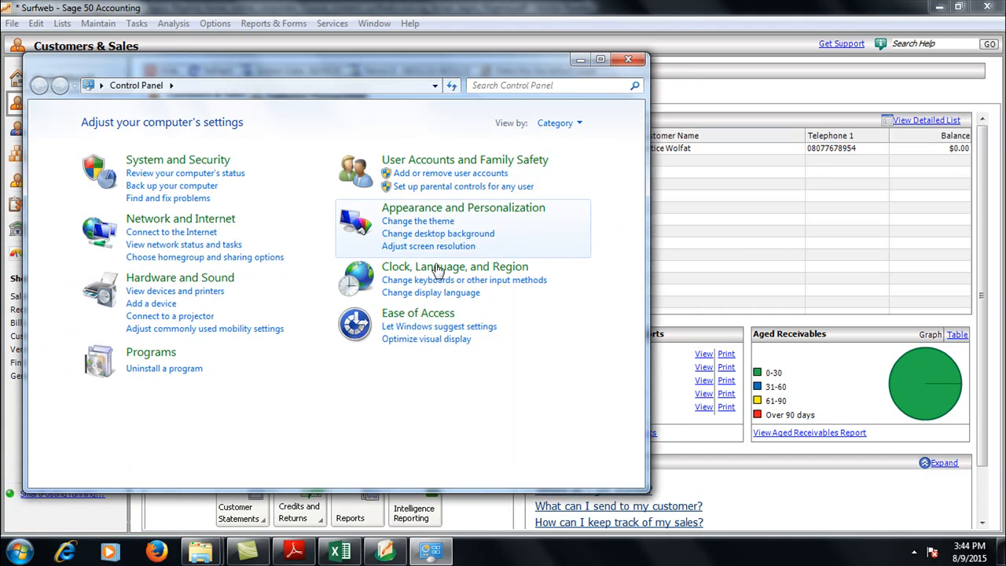
{"action": "mouse_move", "coordinate": [454, 266]}
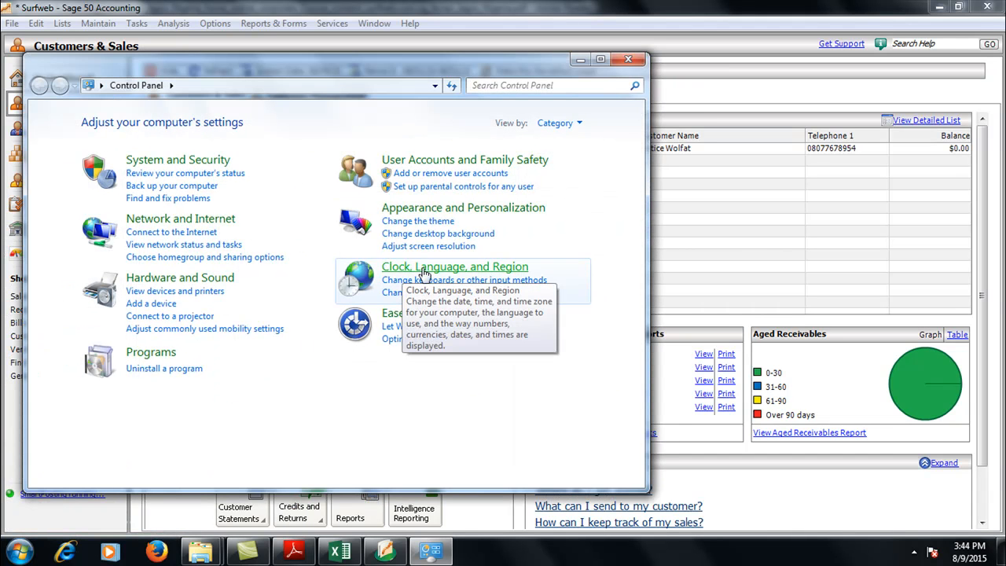
{"action": "mouse_move", "coordinate": [489, 272]}
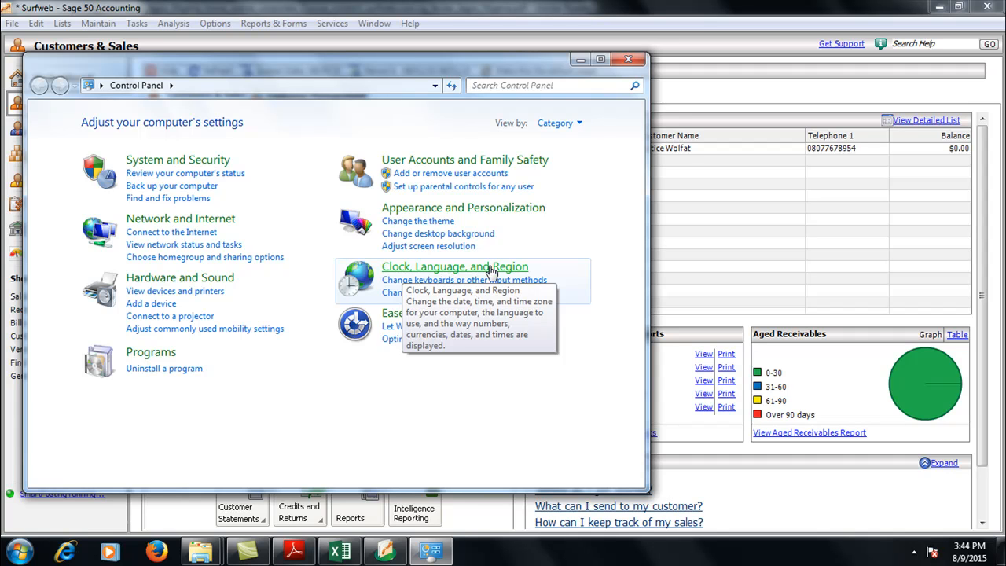
{"action": "left_click", "coordinate": [454, 266]}
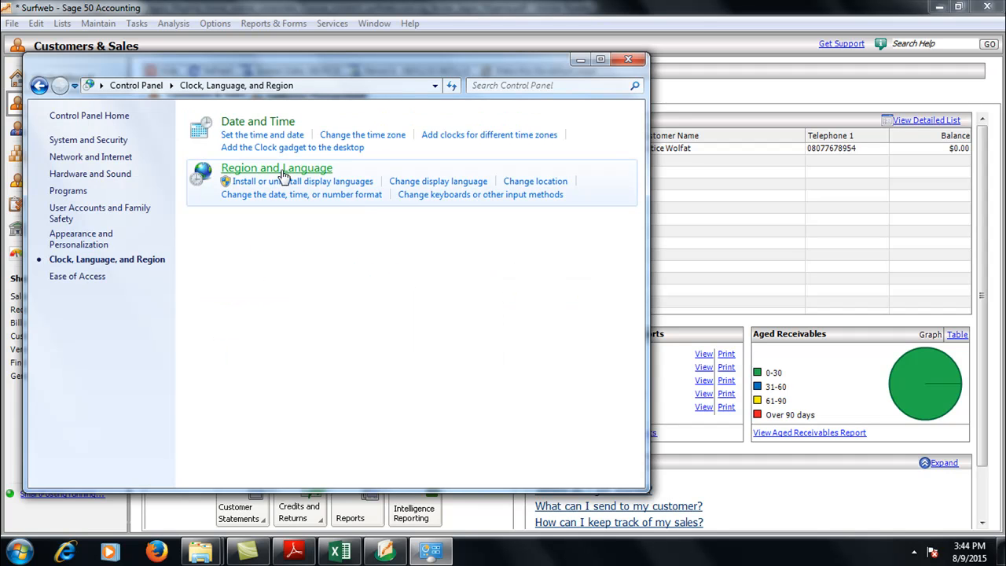
{"action": "mouse_move", "coordinate": [276, 167]}
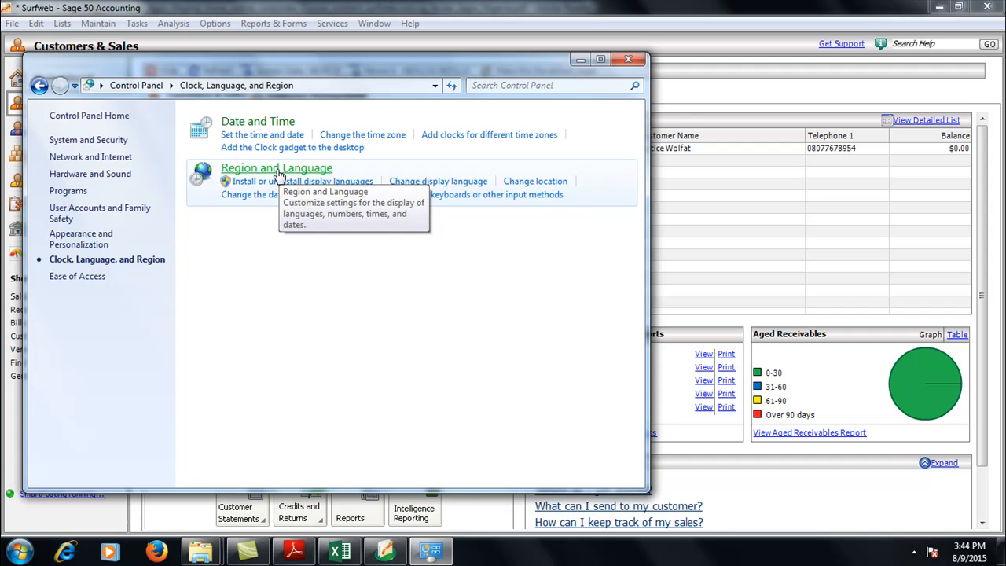
{"action": "left_click", "coordinate": [276, 167]}
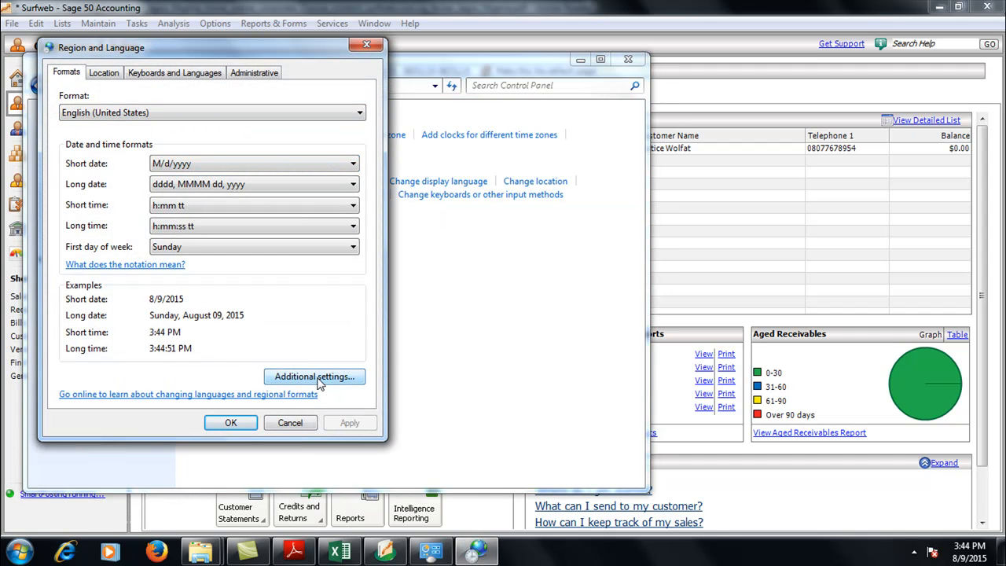
Replace the $ currency symbol with =N= under Additional settings, then apply and confirm.
{"action": "left_click", "coordinate": [314, 376]}
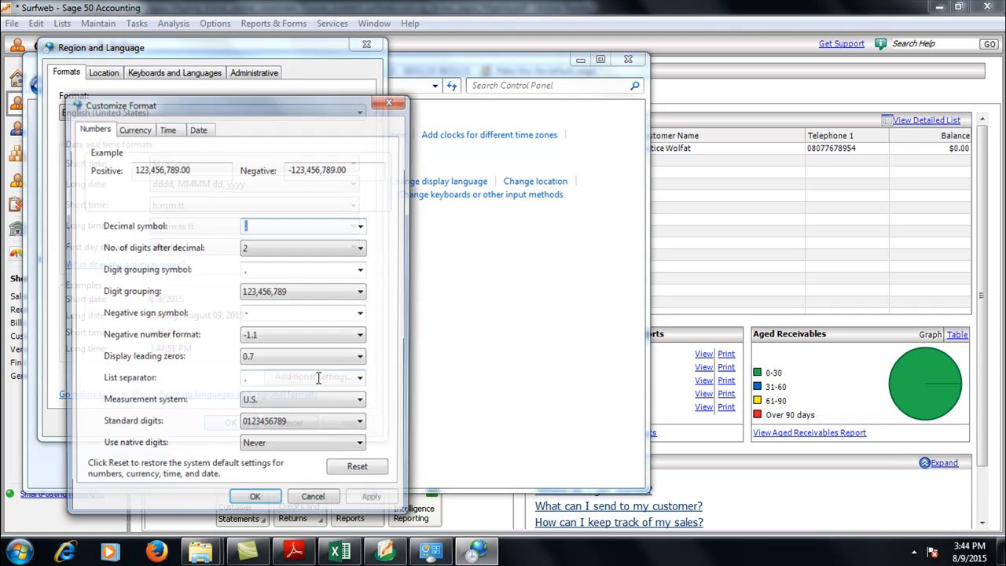
{"action": "left_click", "coordinate": [133, 127]}
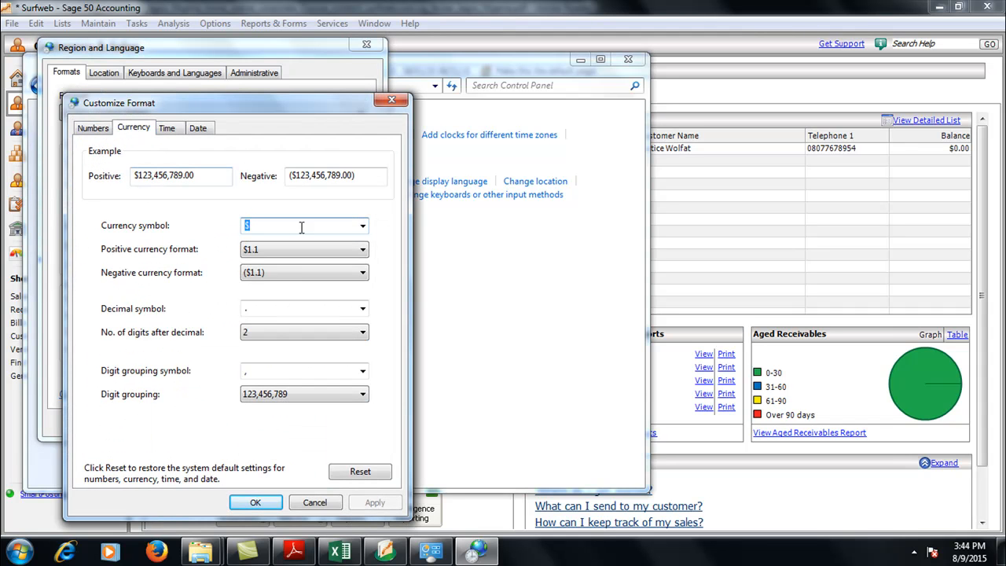
{"action": "left_click", "coordinate": [362, 226]}
{"action": "type", "text": "="}
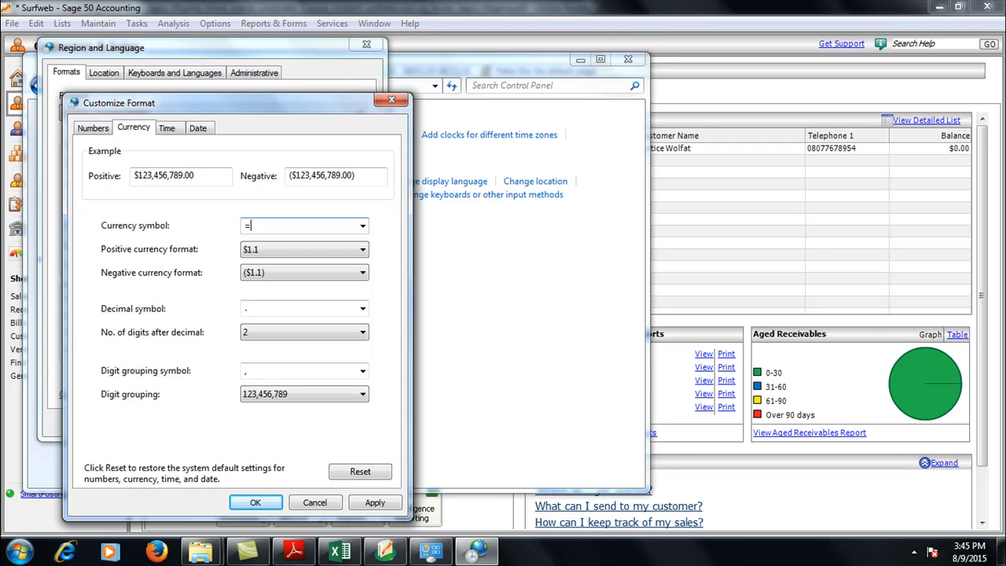
{"action": "type", "text": "N="}
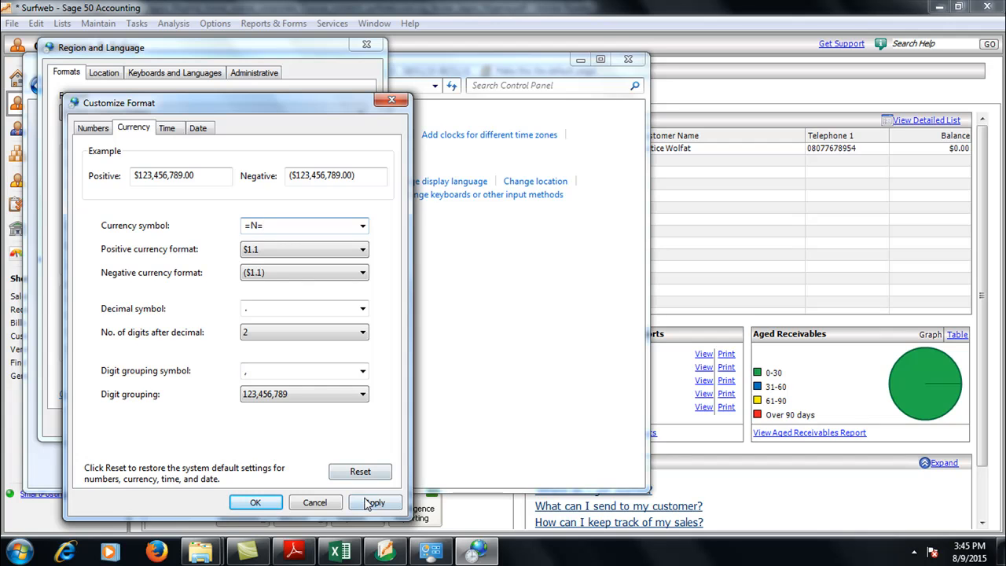
{"action": "left_click", "coordinate": [375, 502]}
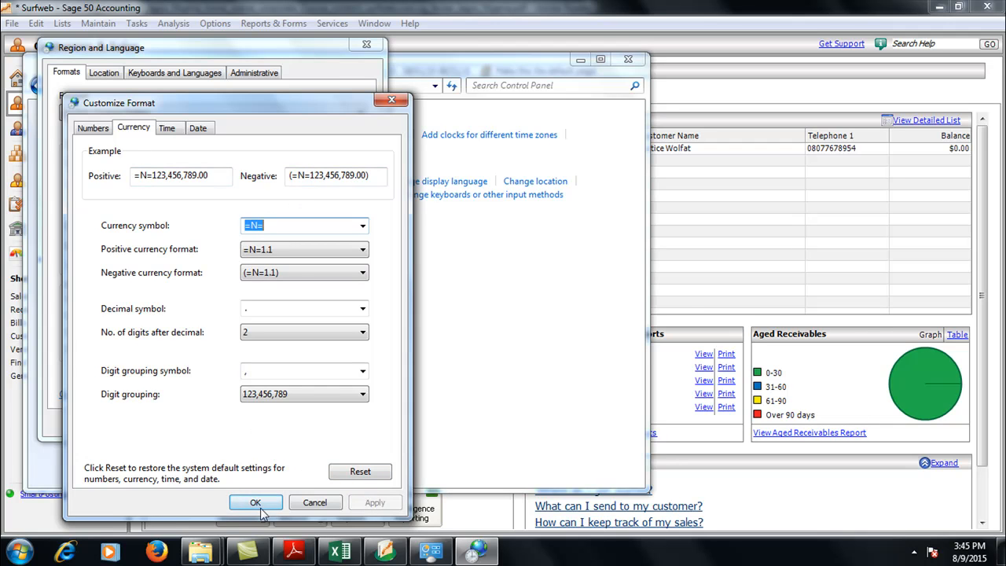
{"action": "left_click", "coordinate": [256, 502]}
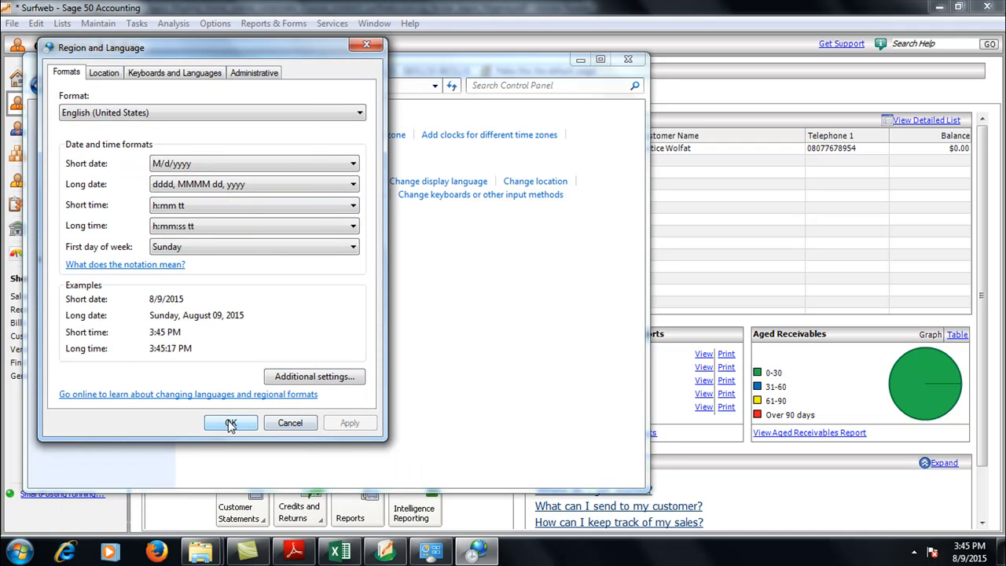
{"action": "left_click", "coordinate": [230, 423]}
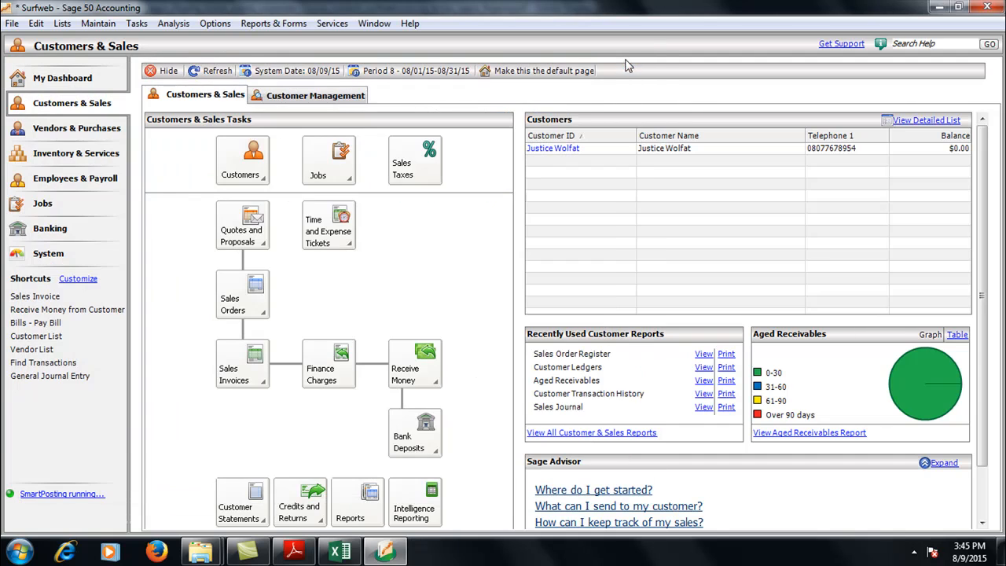
Confirm Excel's accounting format list offers =N=, then review the balance sheet's =N= amounts.
{"action": "left_click", "coordinate": [339, 550]}
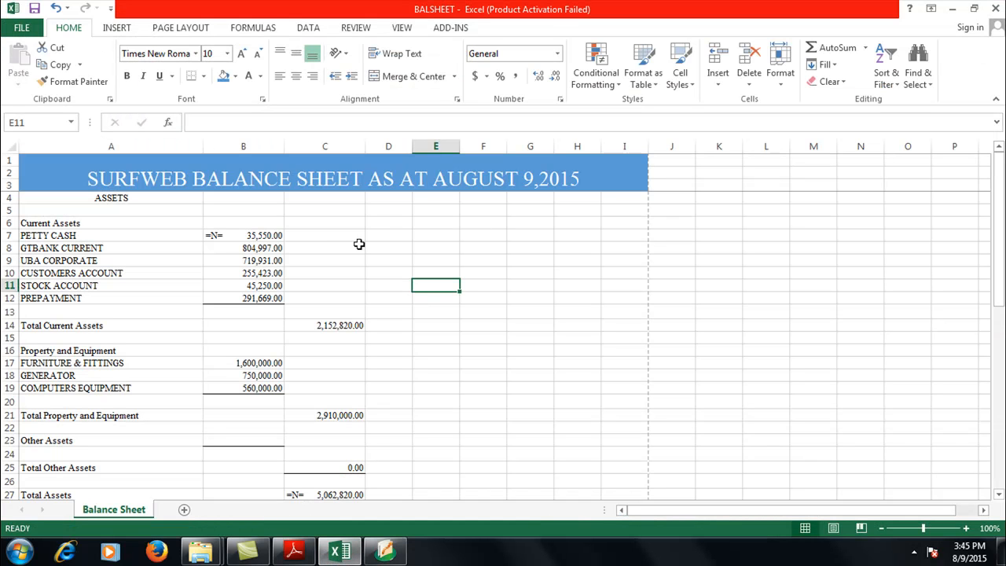
{"action": "mouse_move", "coordinate": [222, 269]}
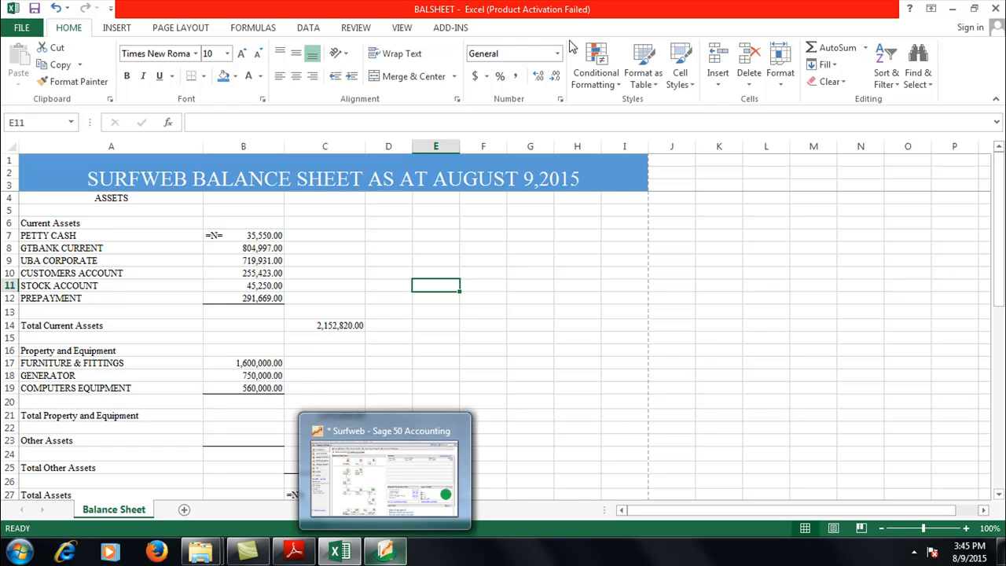
{"action": "left_click", "coordinate": [486, 75]}
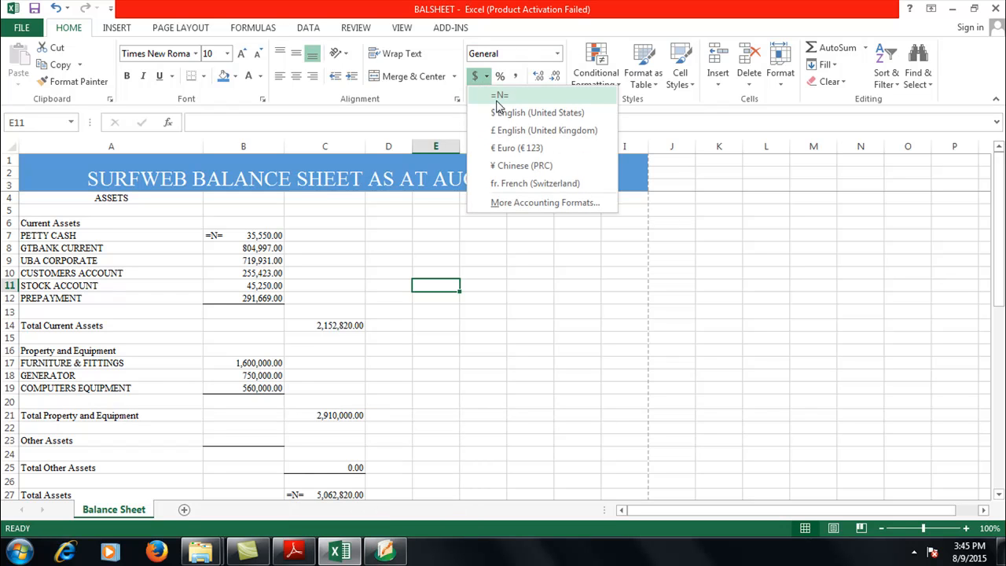
{"action": "mouse_move", "coordinate": [505, 100]}
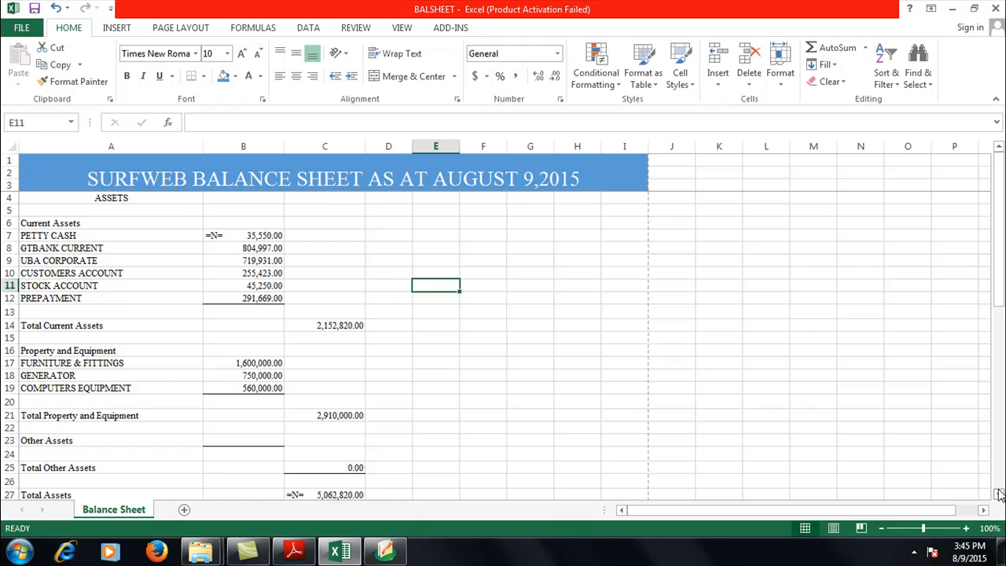
{"action": "scroll", "scroll_direction": "down", "scroll_amount": 3}
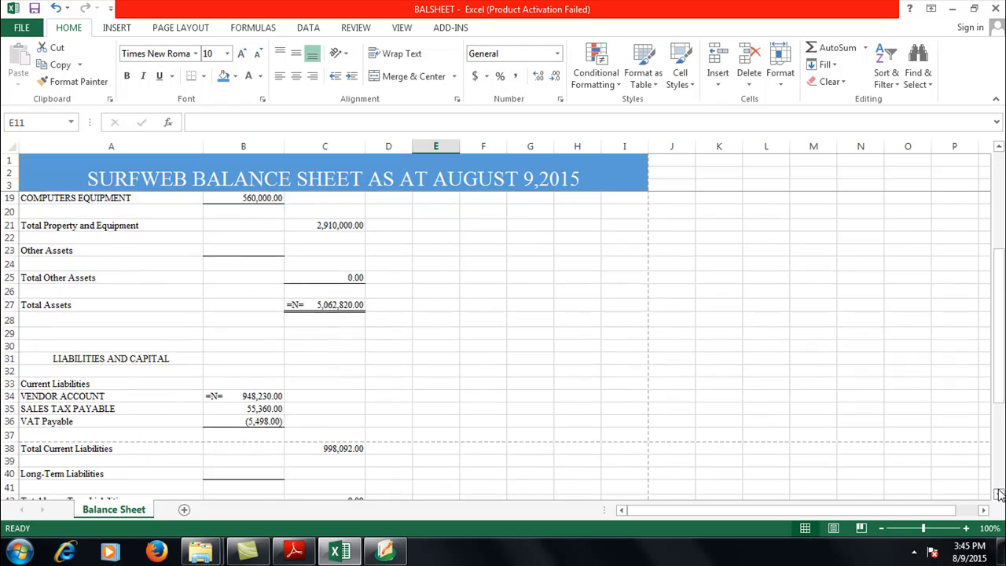
{"action": "scroll", "scroll_direction": "down", "scroll_amount": 3}
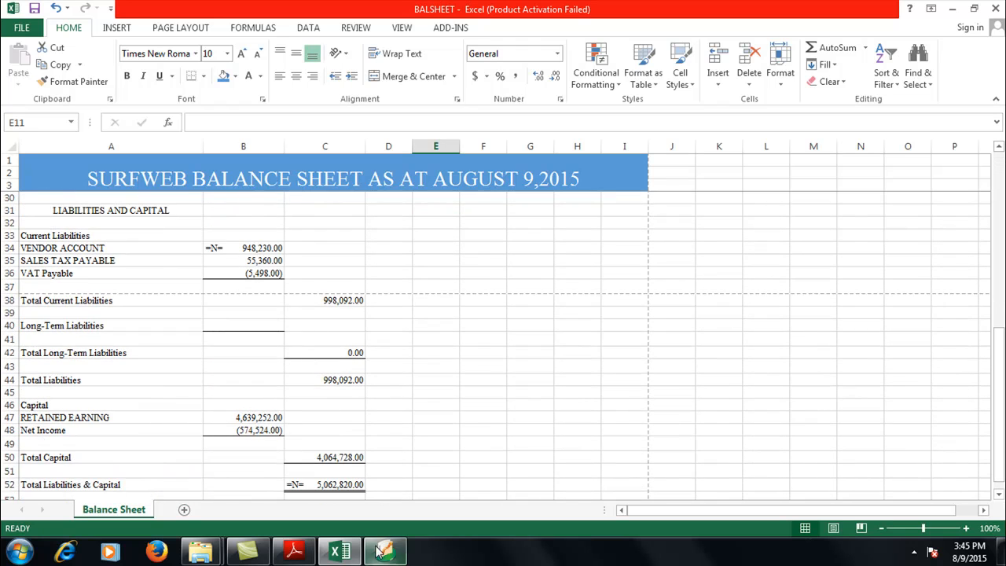
{"action": "left_click", "coordinate": [384, 549]}
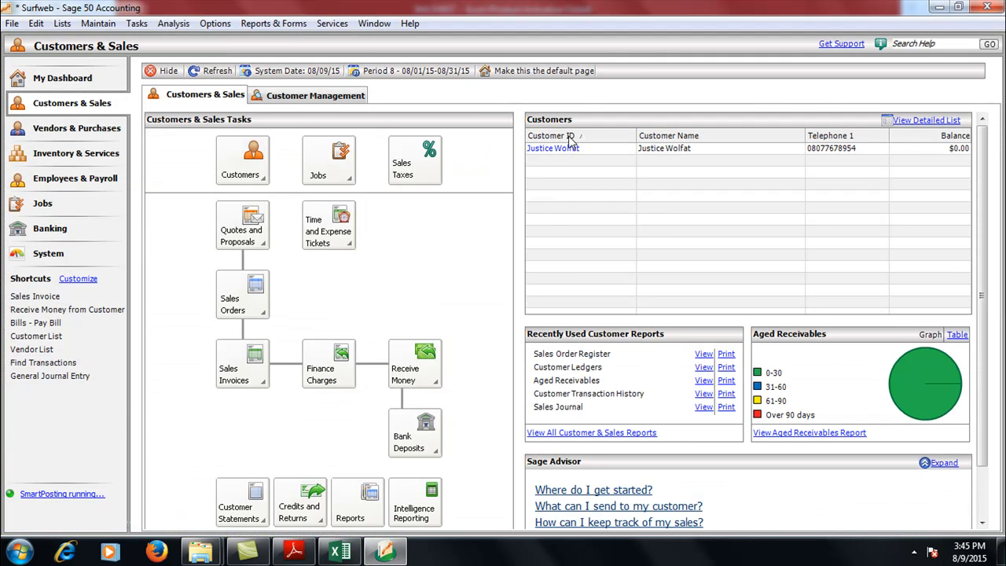
Exit Sage 50 via File > Exit, declining the Sage 50 update.
{"action": "left_click", "coordinate": [217, 70]}
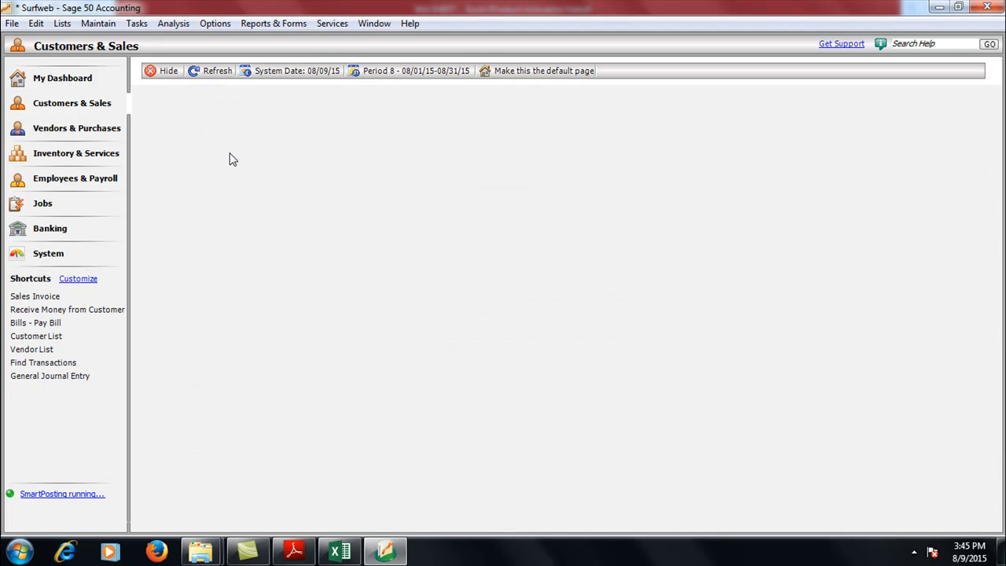
{"action": "left_click", "coordinate": [339, 550]}
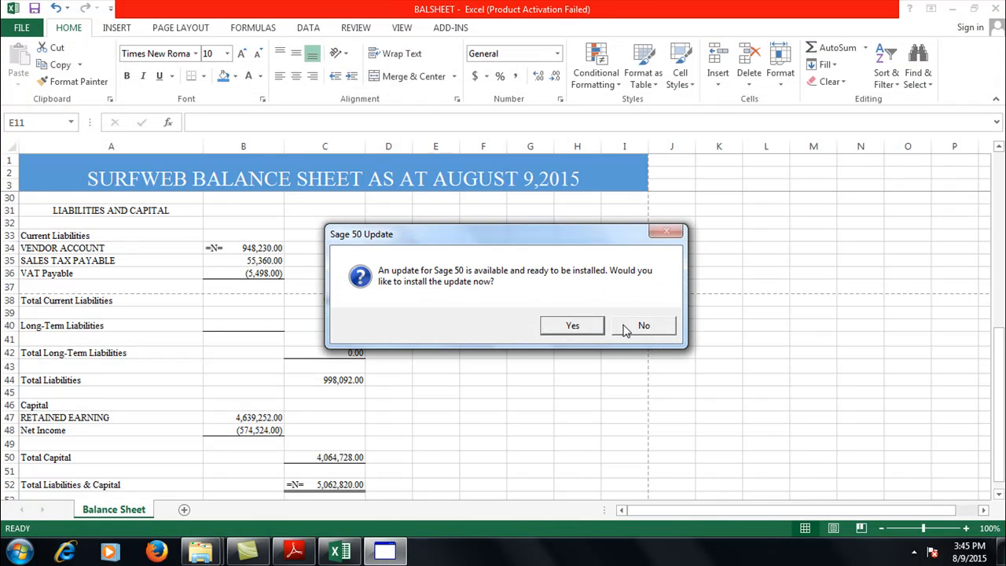
{"action": "left_click", "coordinate": [643, 325]}
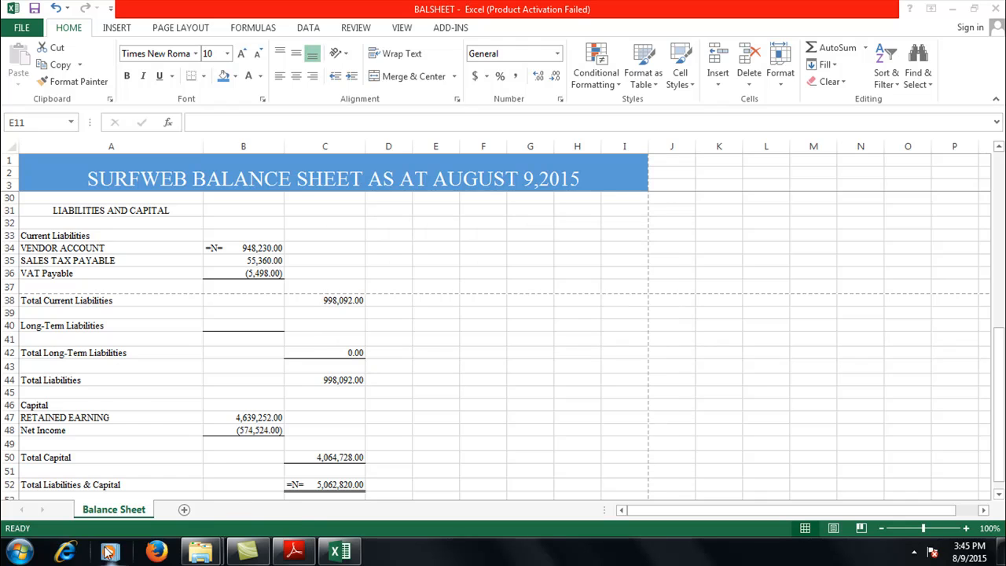
Launch Sage 50 Accounting 2015 from the Start menu and log in to Surfweb.
{"action": "left_click", "coordinate": [19, 550]}
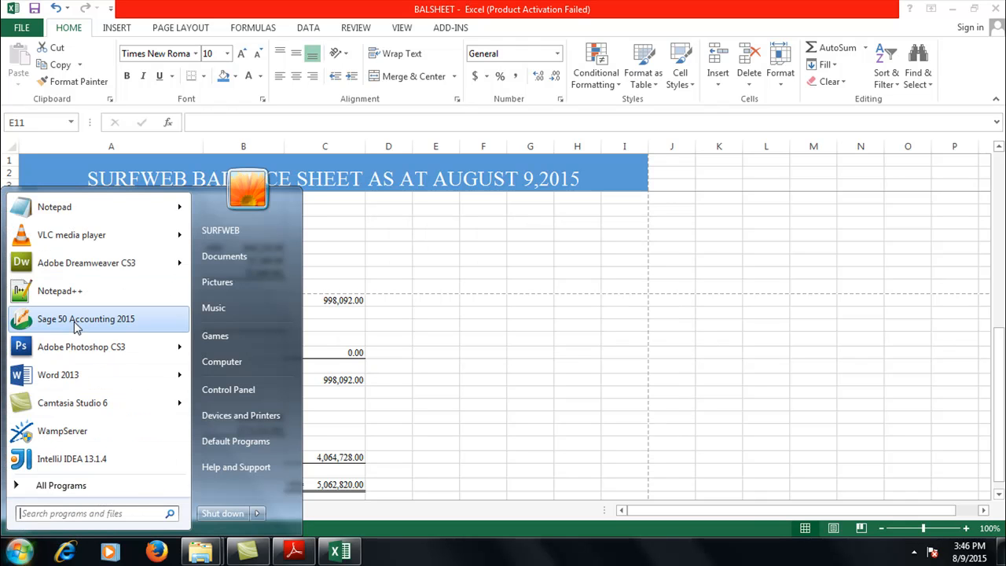
{"action": "left_click", "coordinate": [86, 318]}
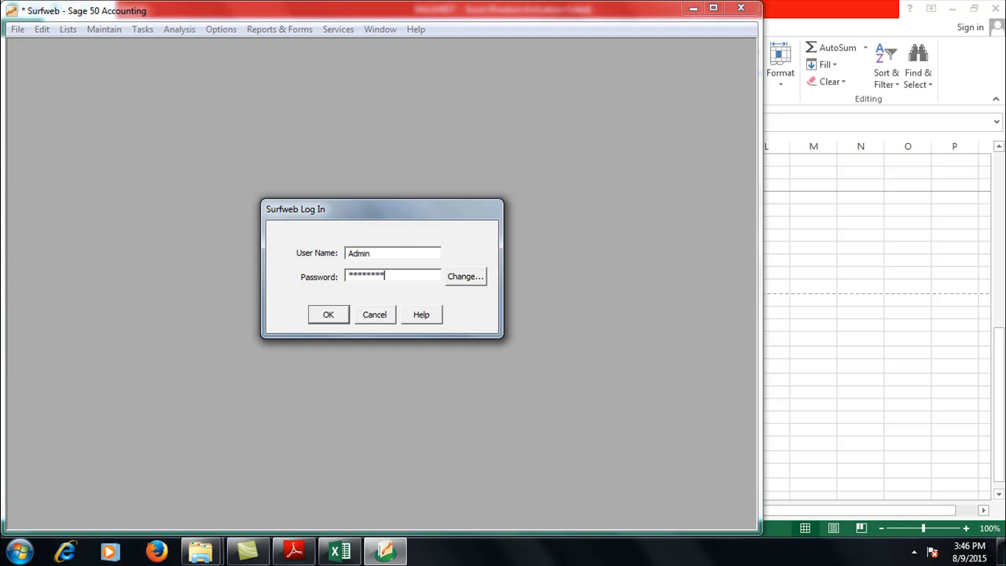
{"action": "left_click", "coordinate": [327, 314]}
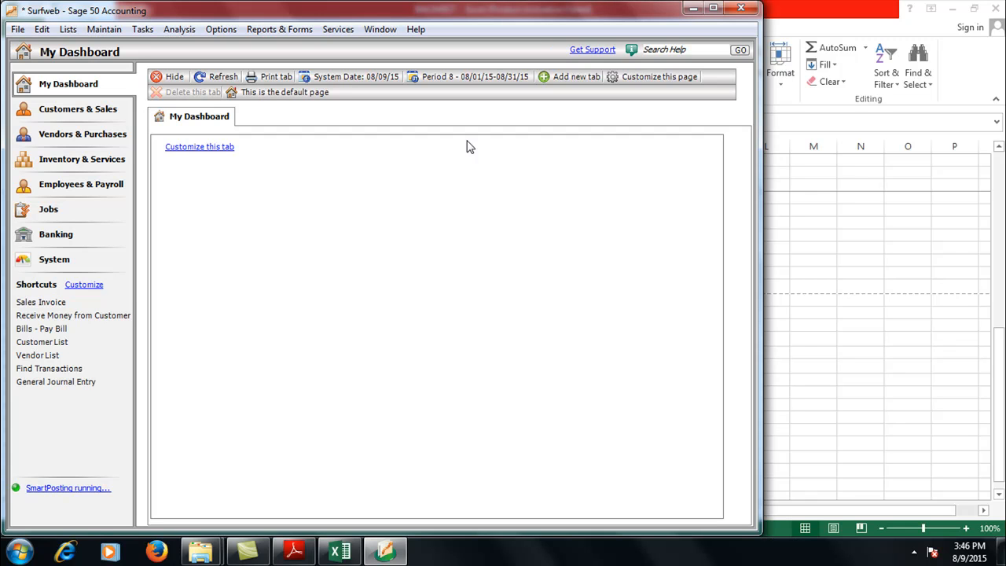
{"action": "left_click", "coordinate": [78, 109]}
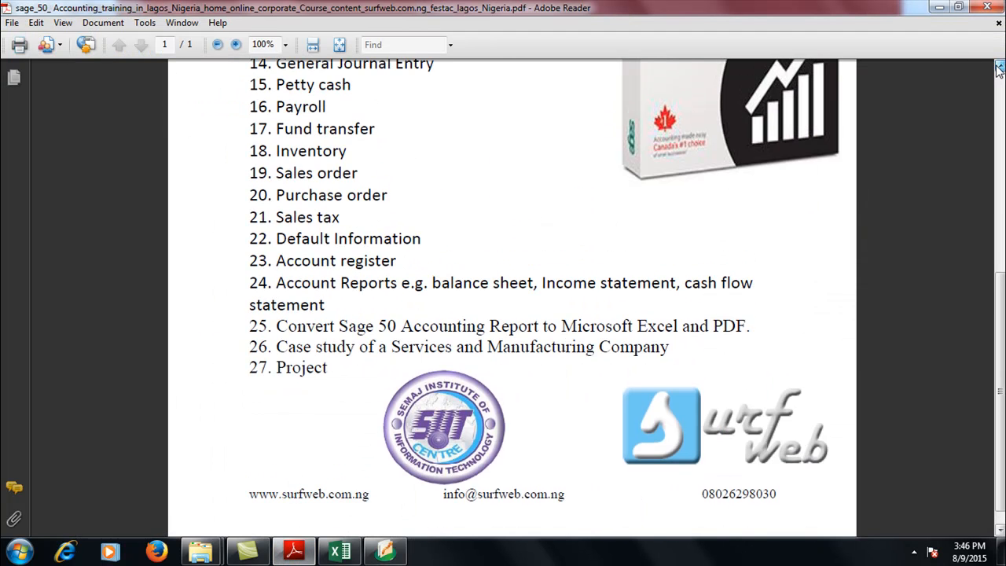
Scroll the course outline PDF to its end, through topic 27, Project.
{"action": "scroll", "scroll_direction": "up", "scroll_amount": 3}
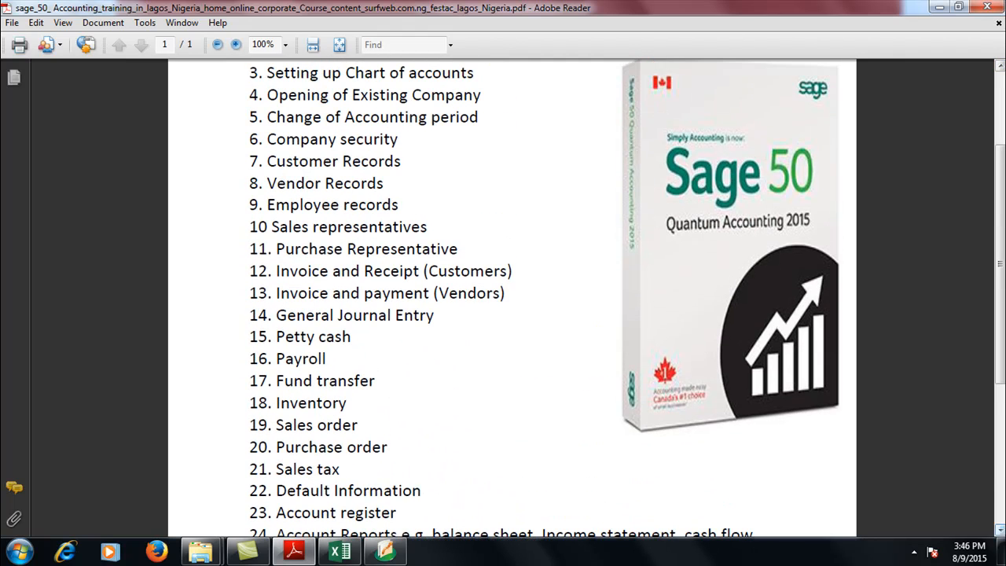
{"action": "scroll", "scroll_direction": "down", "scroll_amount": 3}
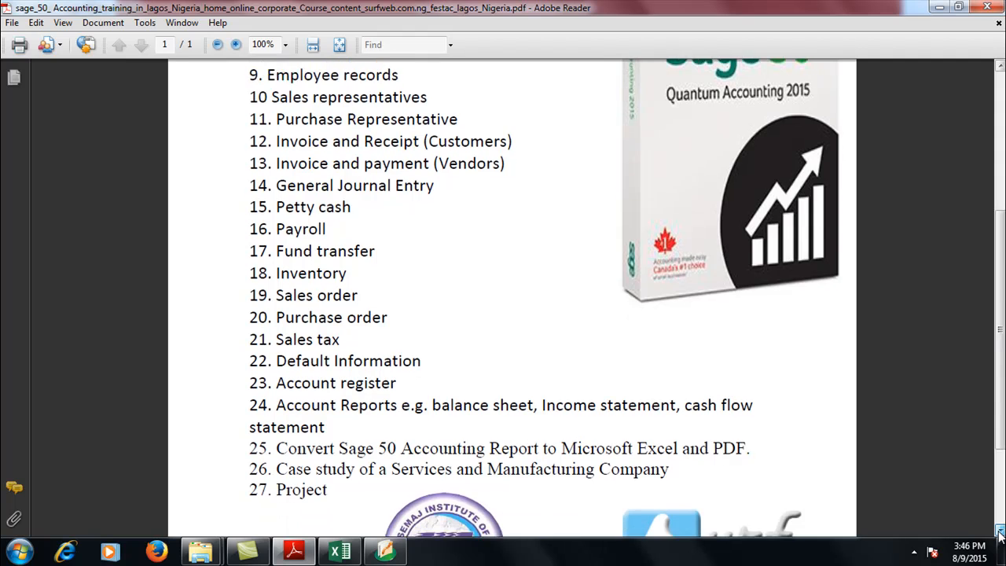
{"action": "scroll", "scroll_direction": "down", "scroll_amount": 3}
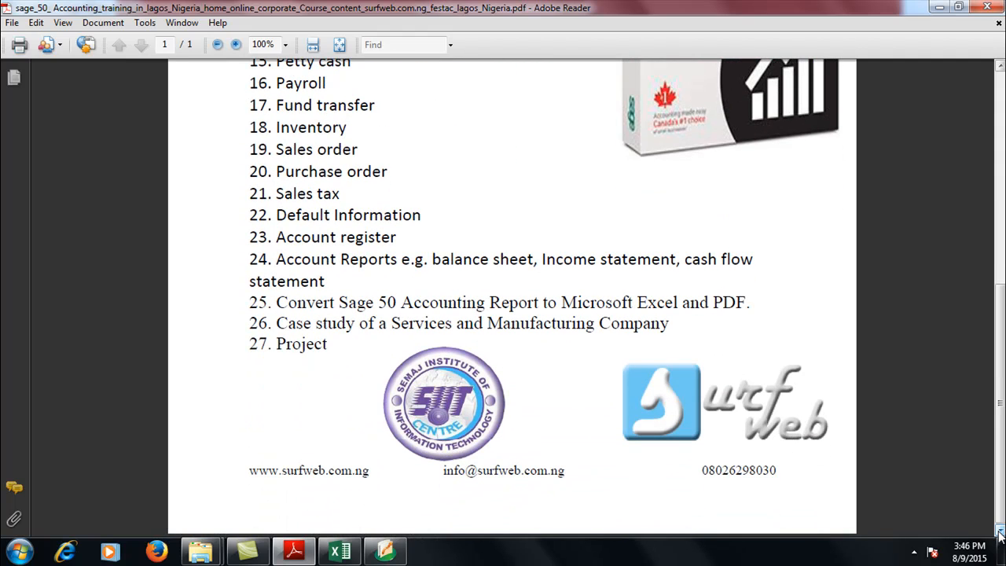
{"action": "mouse_move", "coordinate": [926, 517]}
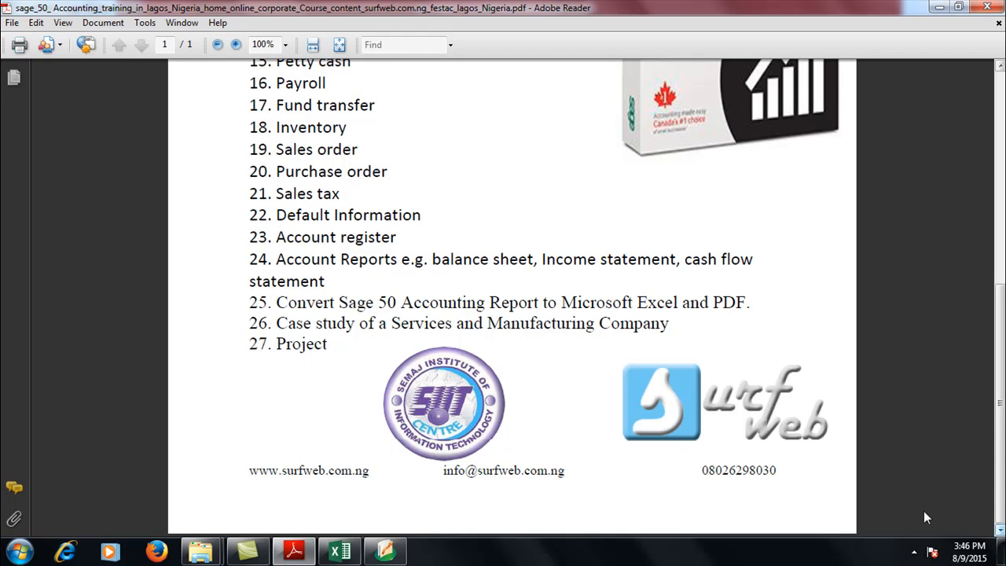
{"action": "mouse_move", "coordinate": [882, 440]}
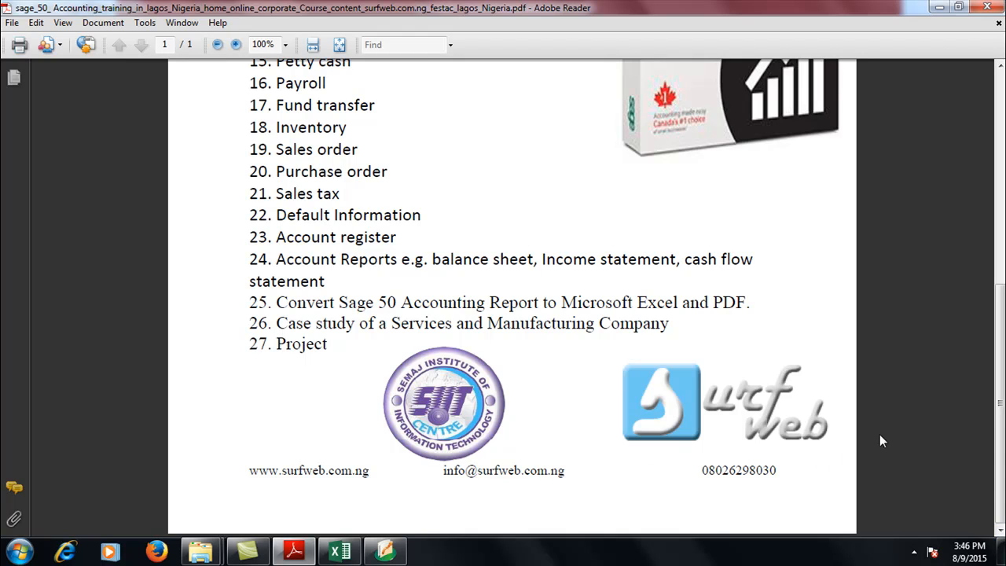
{"action": "mouse_move", "coordinate": [822, 478]}
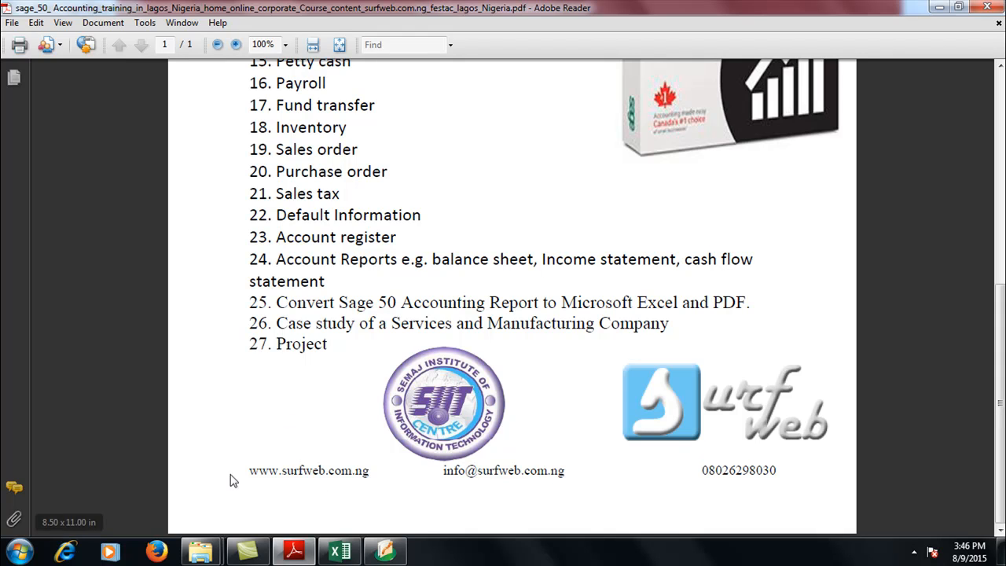
{"action": "mouse_move", "coordinate": [416, 471]}
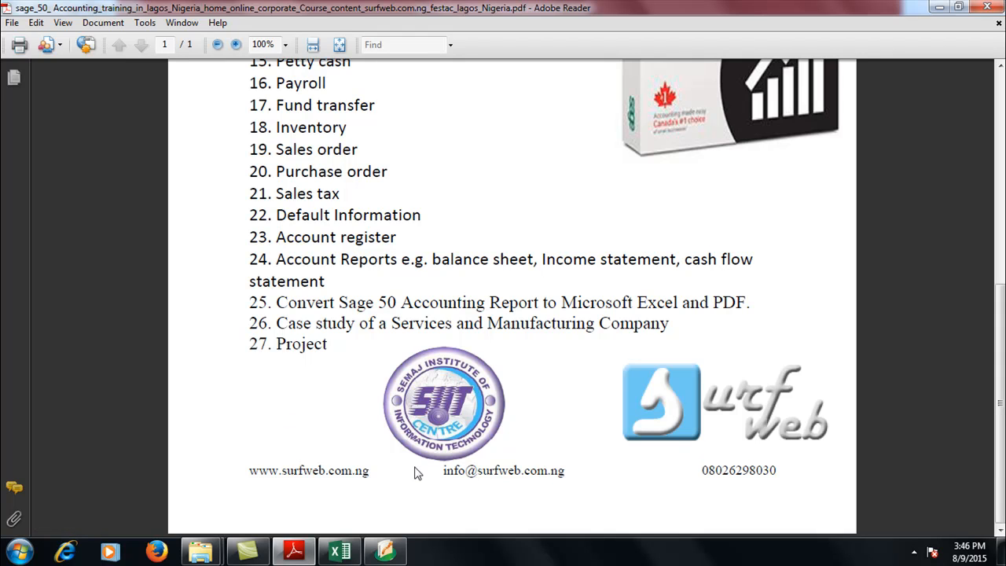
{"action": "mouse_move", "coordinate": [359, 109]}
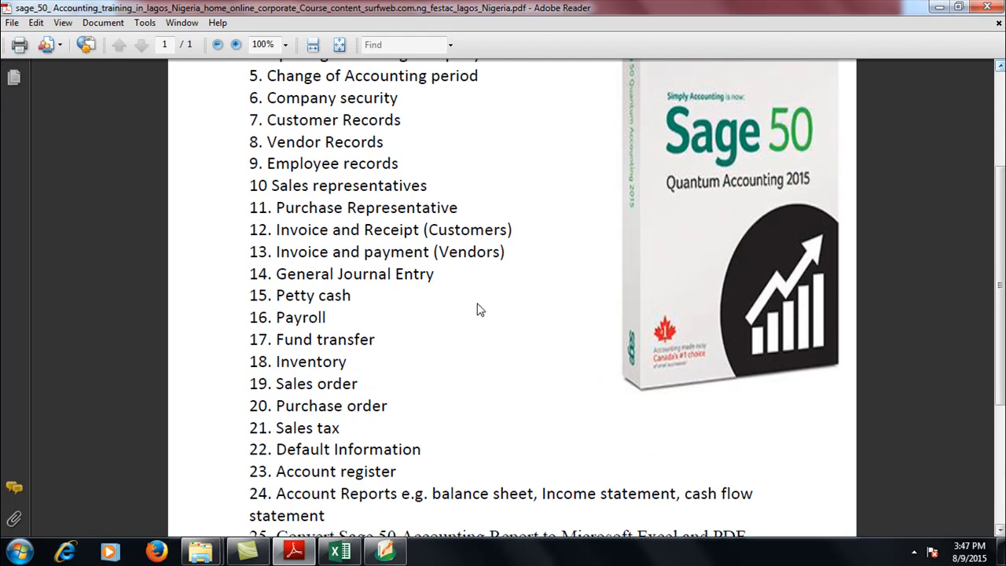
{"action": "mouse_move", "coordinate": [643, 470]}
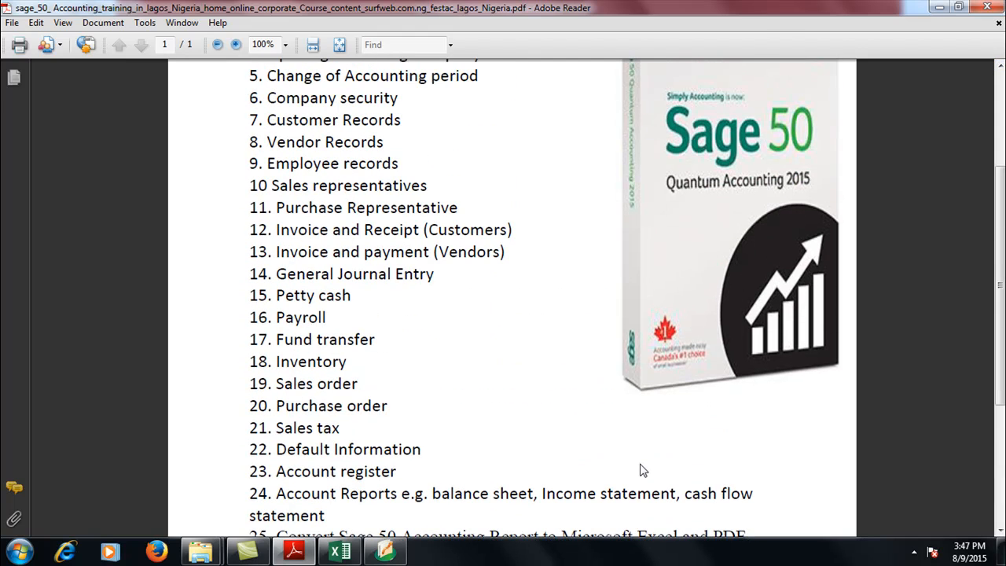